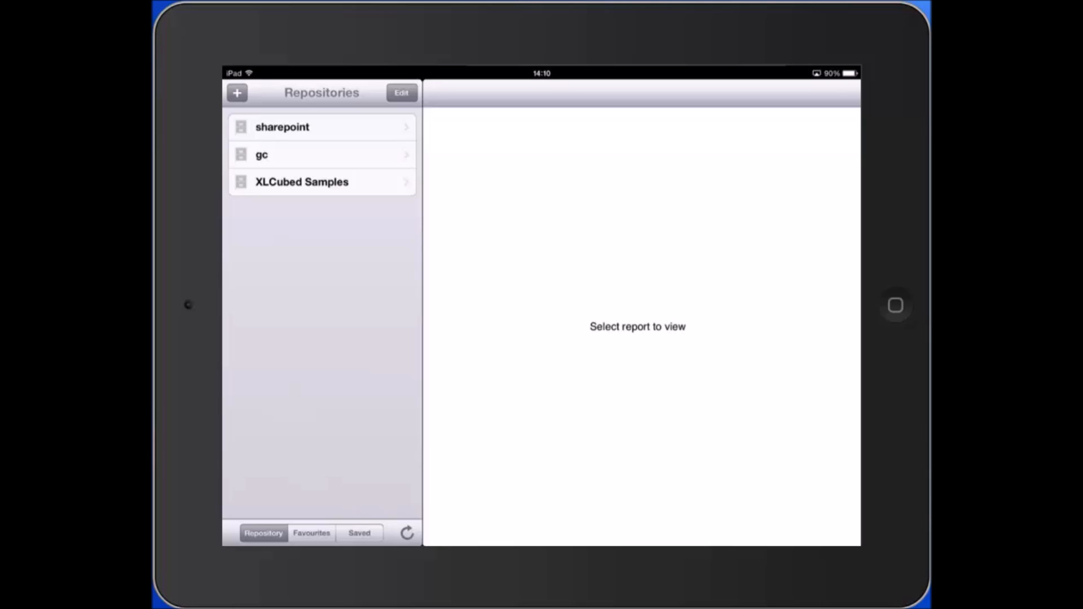
Open the Mobile report from sharepoint, toggle CY 2006/2007, view Profit Drivers, then Map View
{"action": "left_click", "coordinate": [282, 127]}
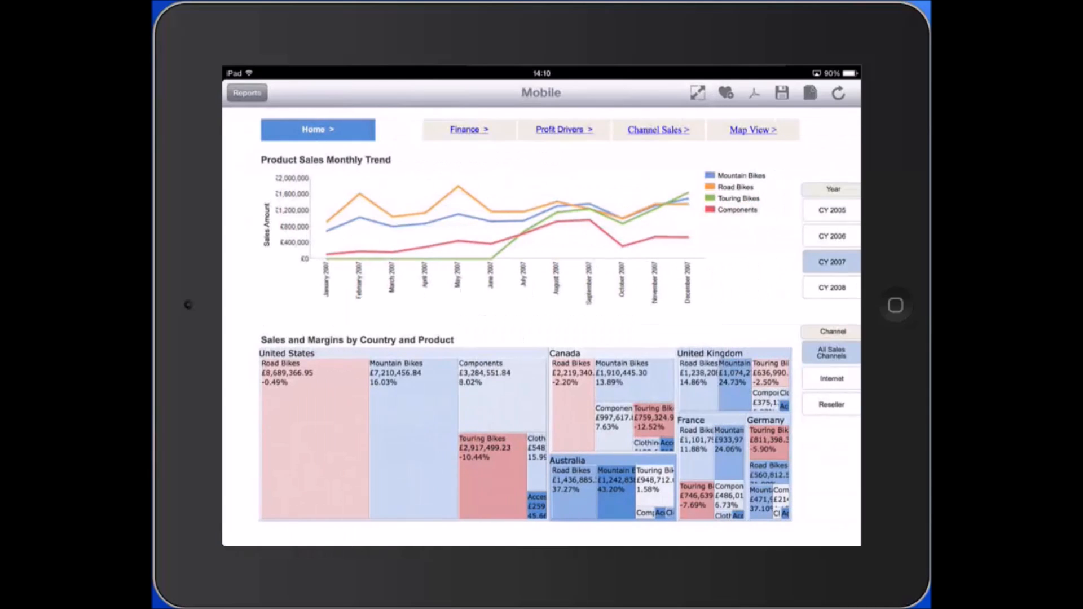
{"action": "left_click", "coordinate": [831, 236]}
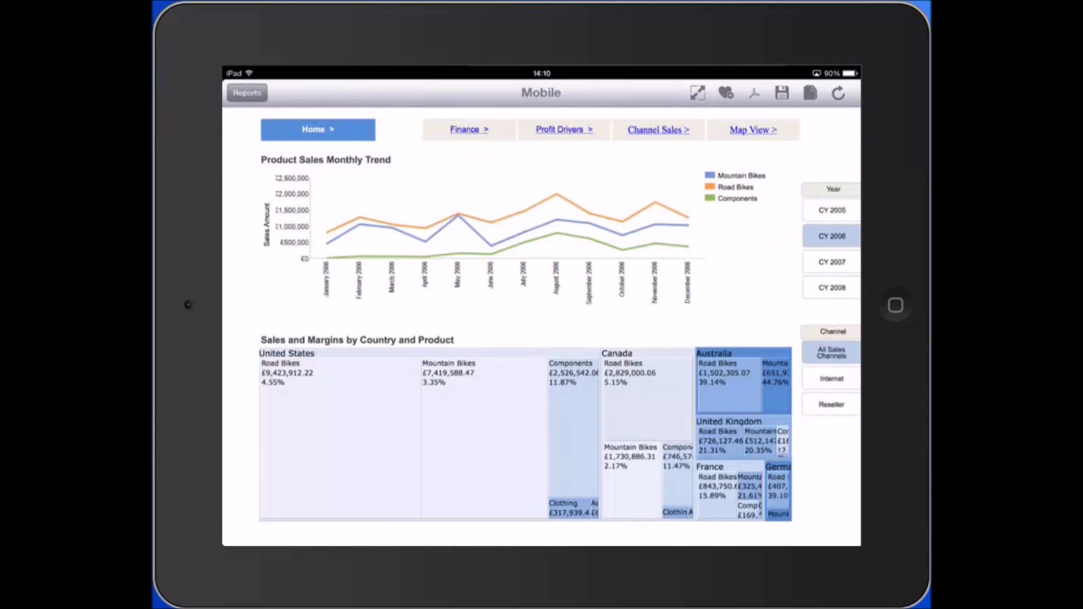
{"action": "left_click", "coordinate": [830, 261]}
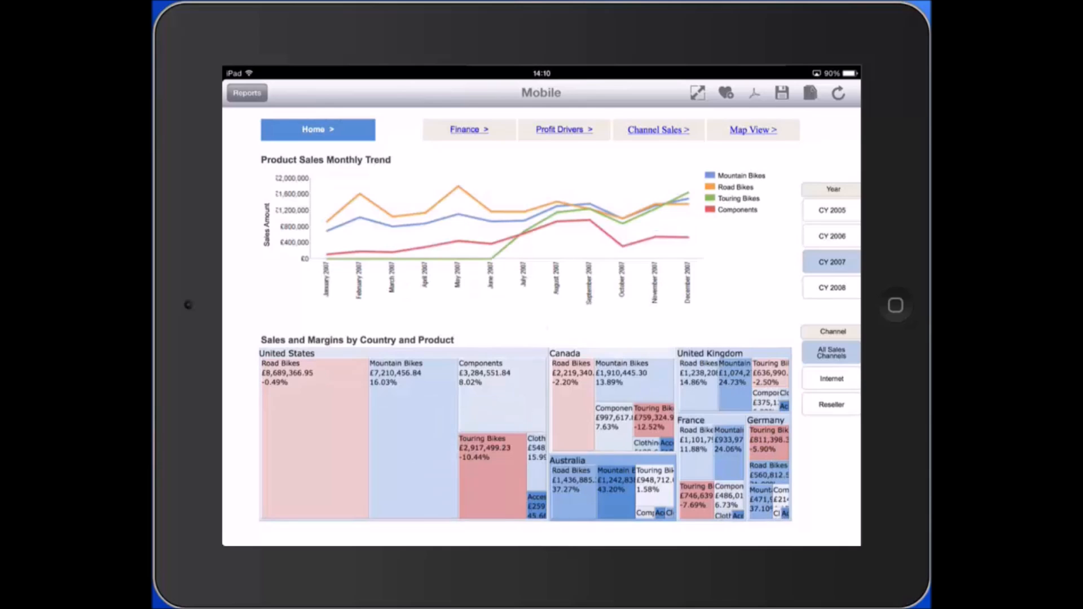
{"action": "left_click", "coordinate": [564, 130]}
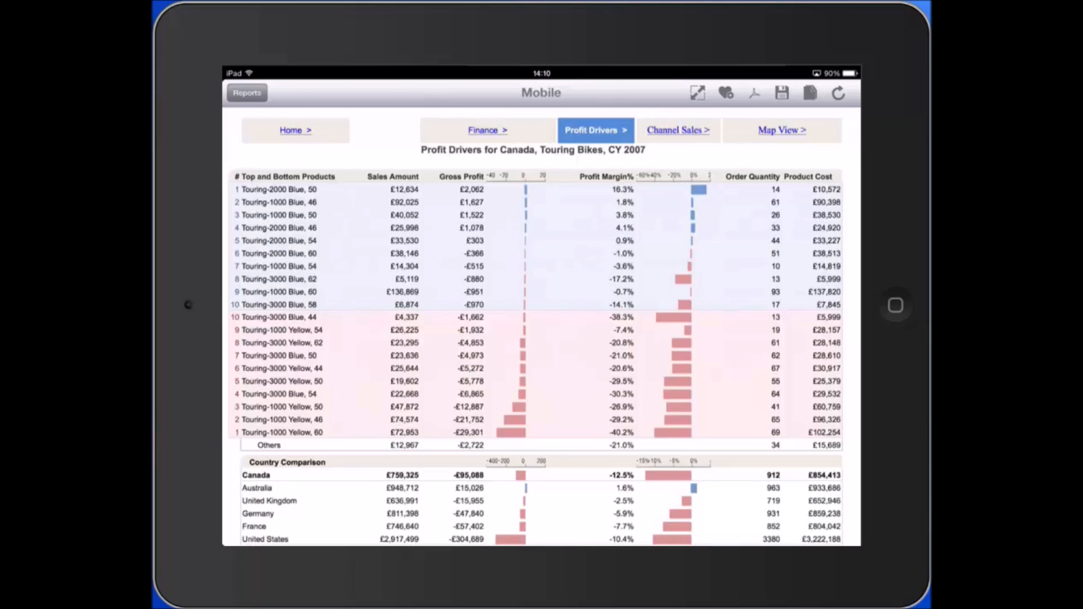
{"action": "left_click", "coordinate": [781, 130]}
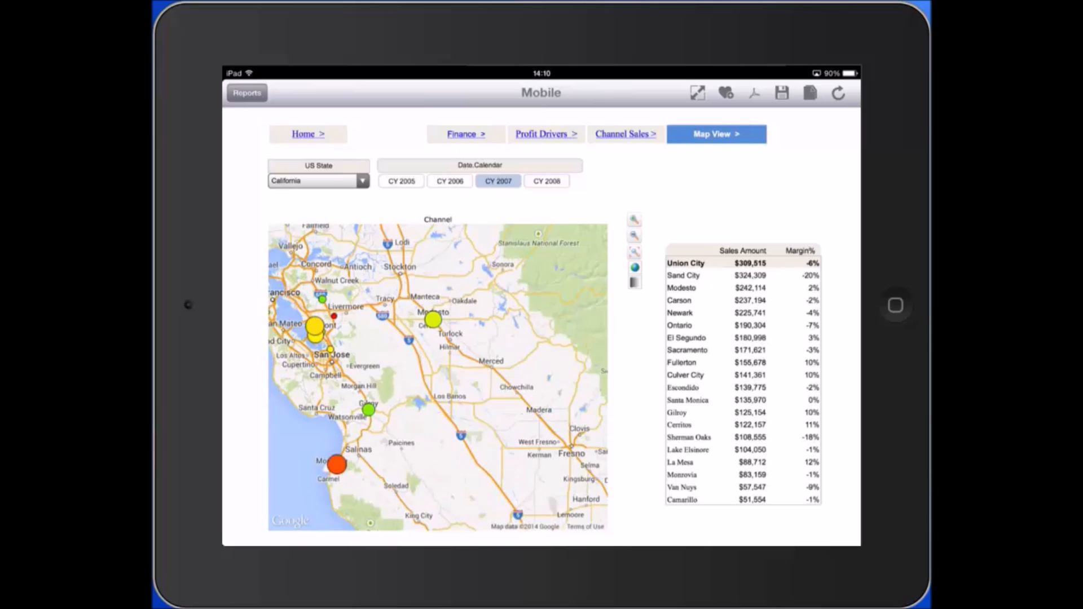
Start a new report connected to server Hvxl3-6, database Adventure Works DW 2008R2 and its cube
{"action": "left_click", "coordinate": [246, 92]}
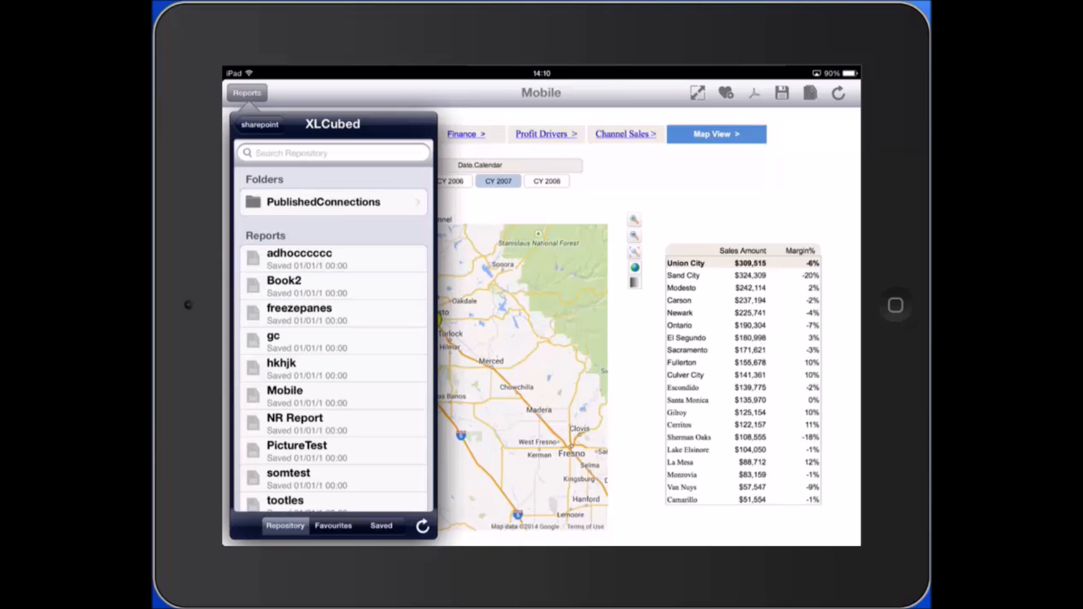
{"action": "left_click", "coordinate": [258, 124]}
{"action": "type", "text": "Hvxl3-6"}
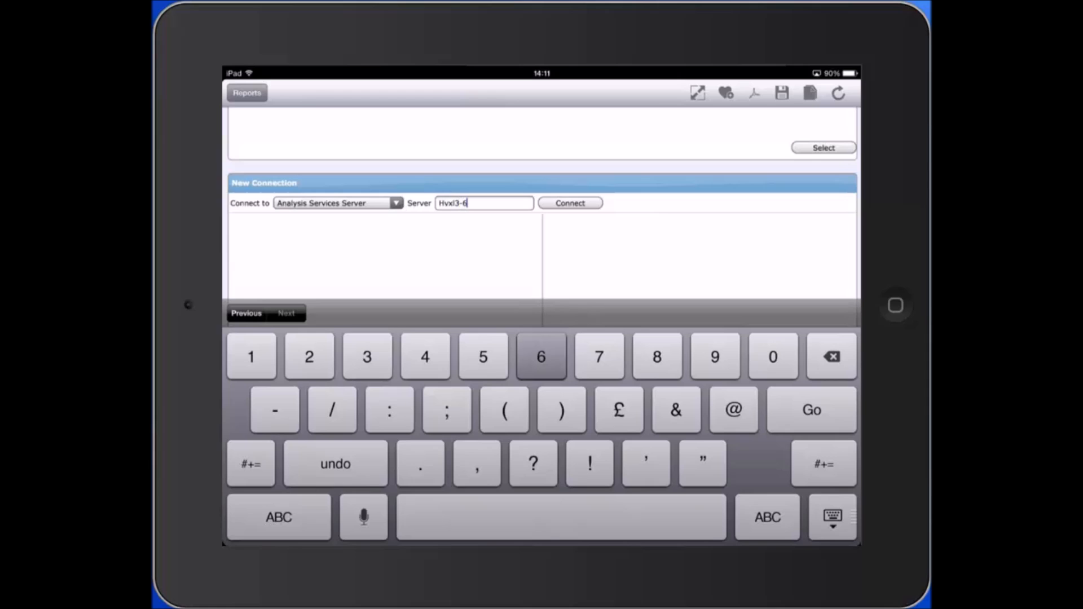
{"action": "left_click", "coordinate": [570, 203]}
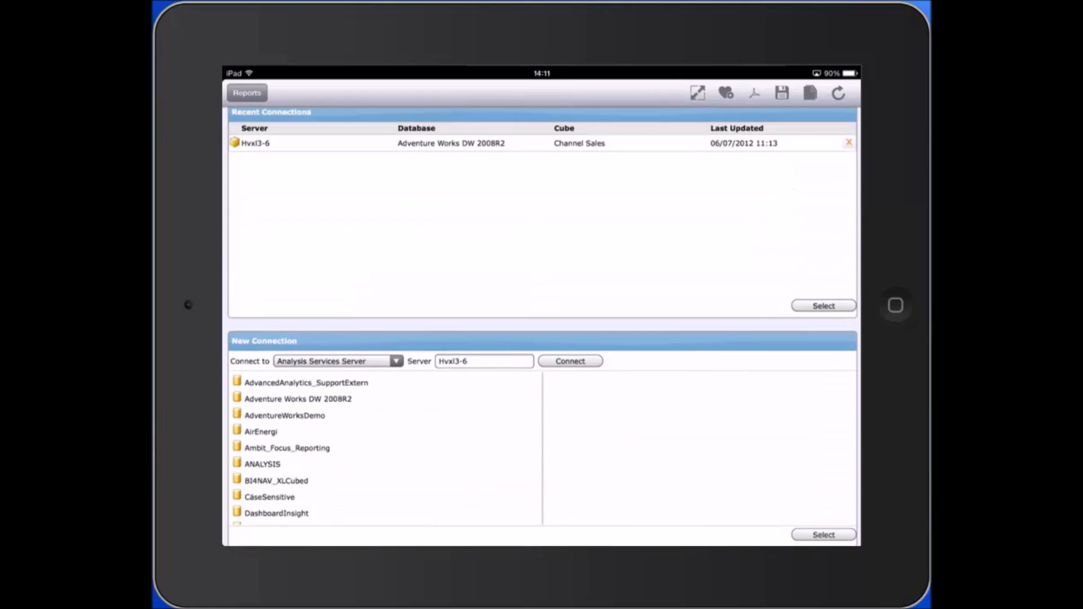
{"action": "left_click", "coordinate": [297, 398]}
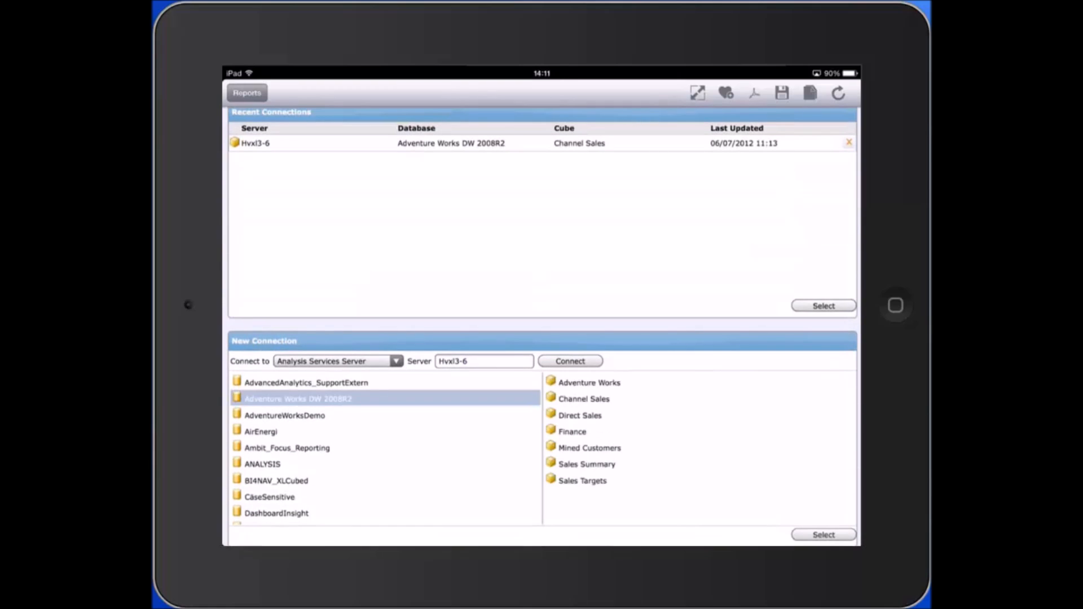
{"action": "left_click", "coordinate": [584, 400]}
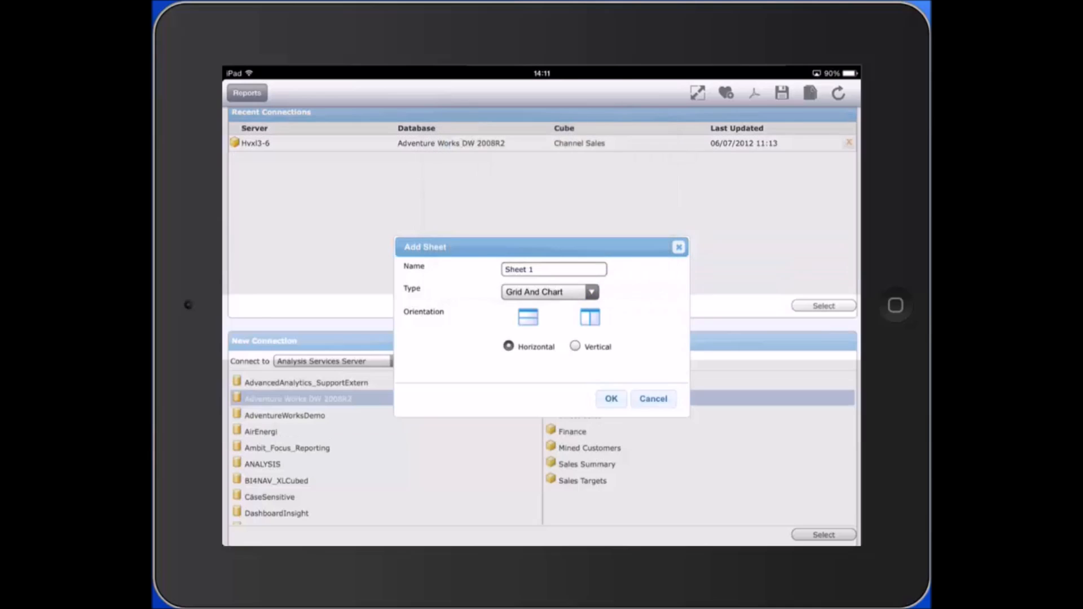
Create a Grid And Chart sheet and expand All Geographies and All Periods to country by FY 2006–2008
{"action": "left_click", "coordinate": [611, 400]}
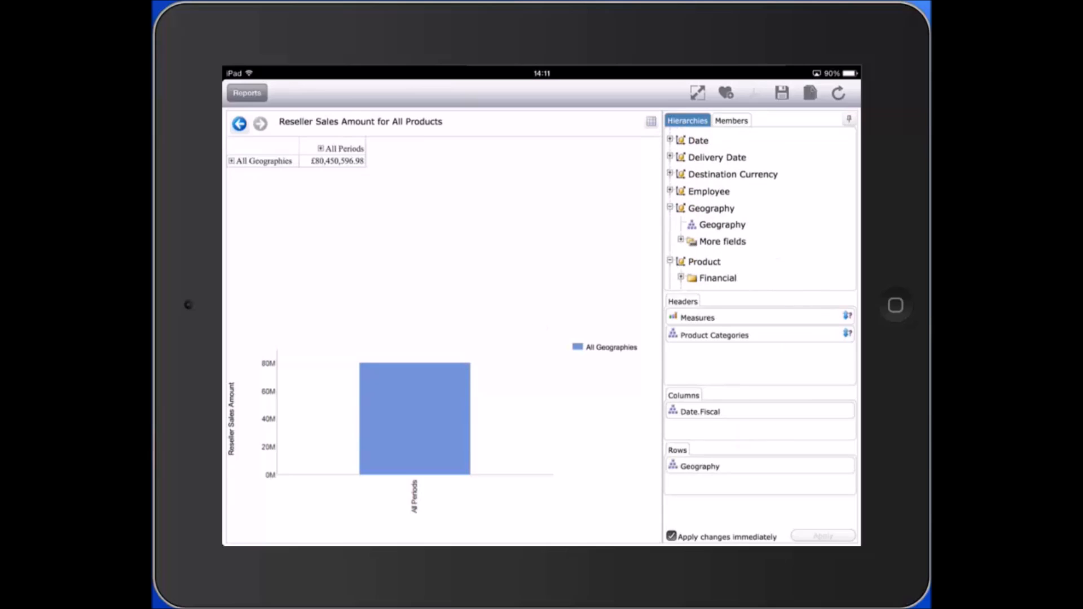
{"action": "left_click", "coordinate": [230, 160]}
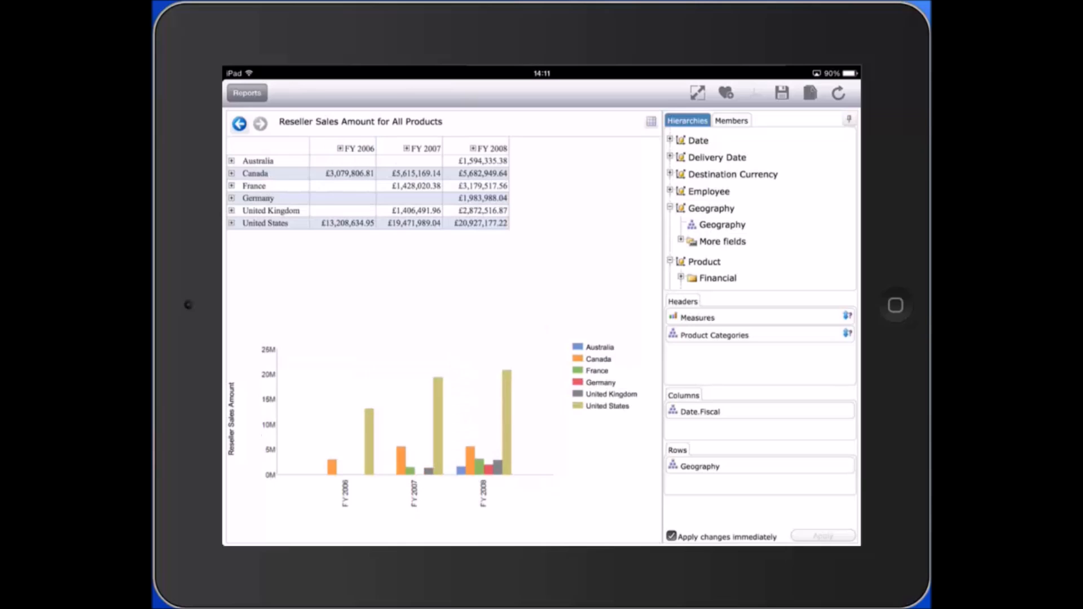
{"action": "left_click", "coordinate": [257, 198]}
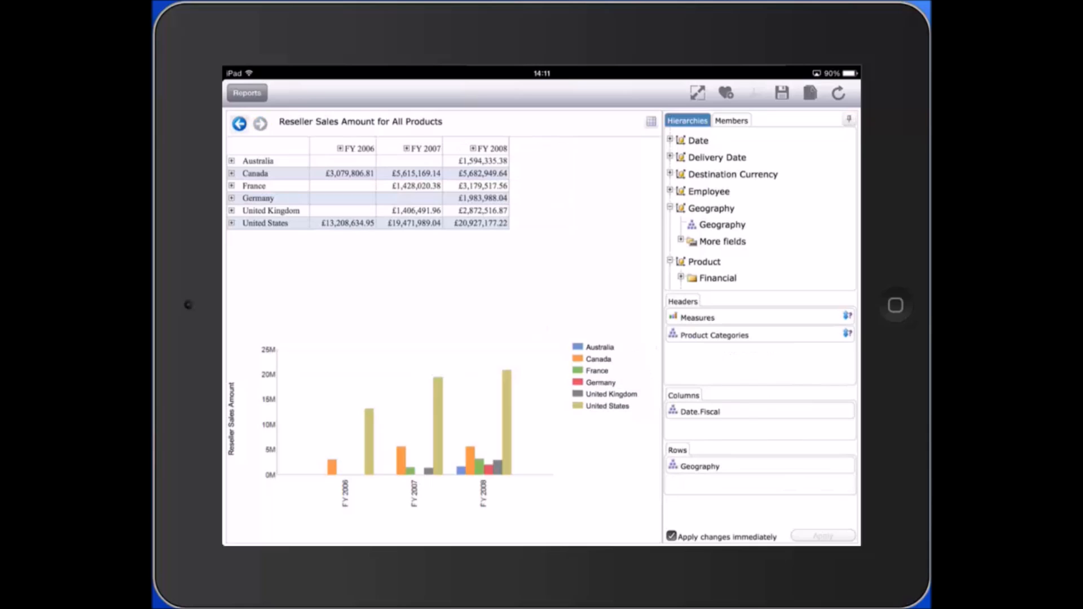
{"action": "left_click", "coordinate": [731, 119]}
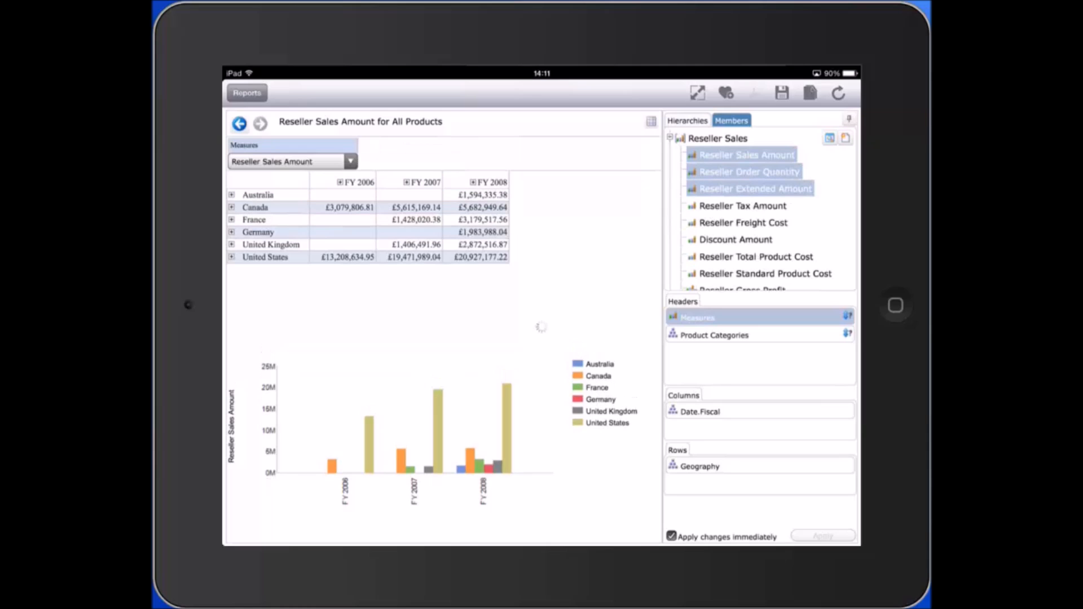
Add a Product Categories slicer filtered to Bikes alongside the Measures slicer
{"action": "left_click", "coordinate": [744, 206]}
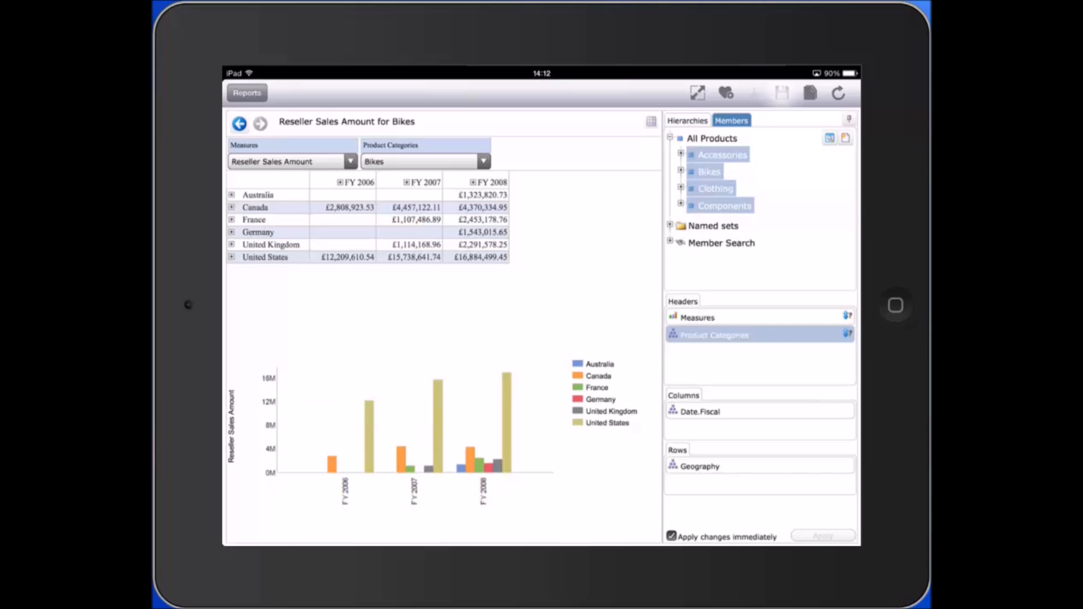
{"action": "left_click", "coordinate": [781, 93]}
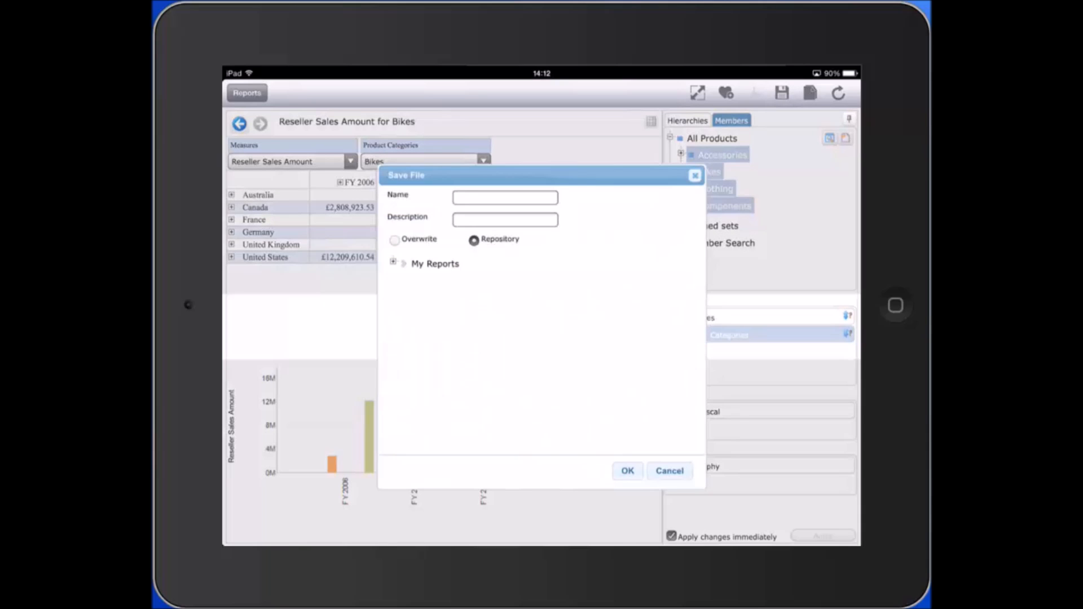
Save the report to My Reports as 'SP Mobile' and dismiss the confirmation
{"action": "left_click", "coordinate": [434, 264]}
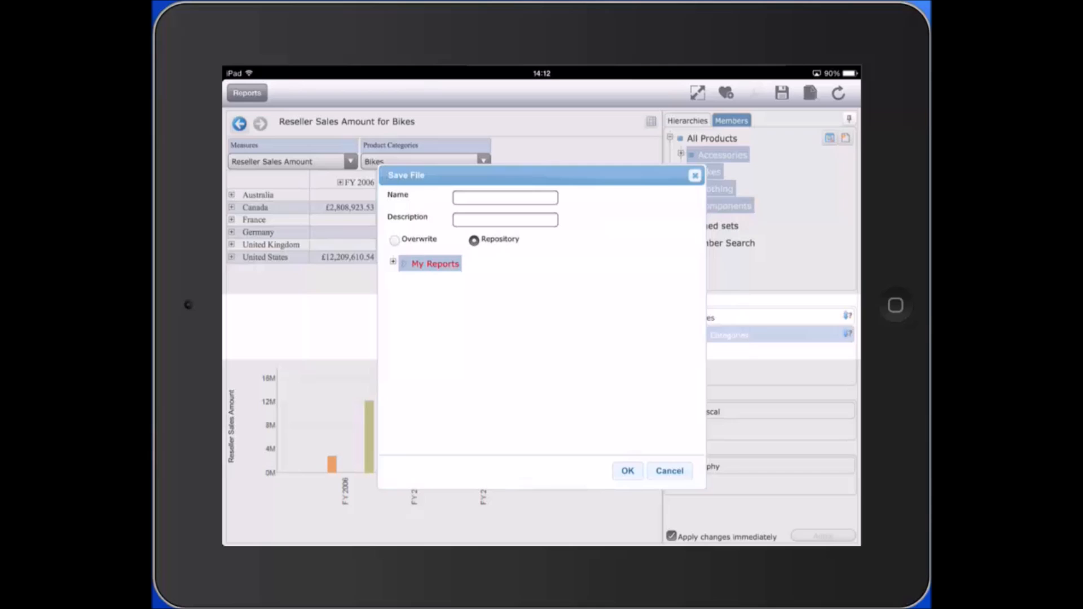
{"action": "left_click", "coordinate": [505, 198]}
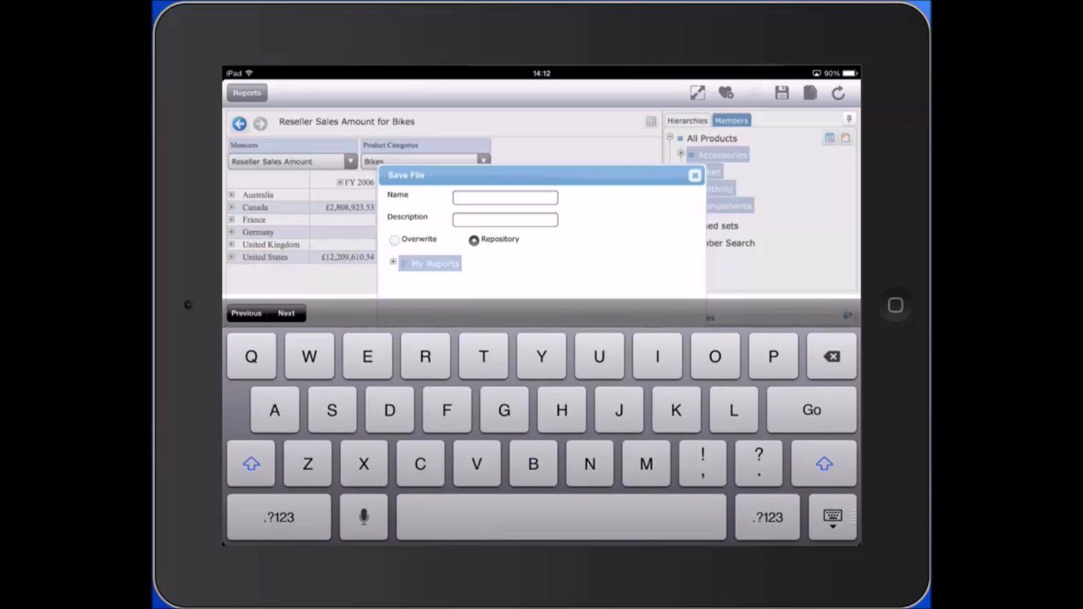
{"action": "type", "text": "SP Mo"}
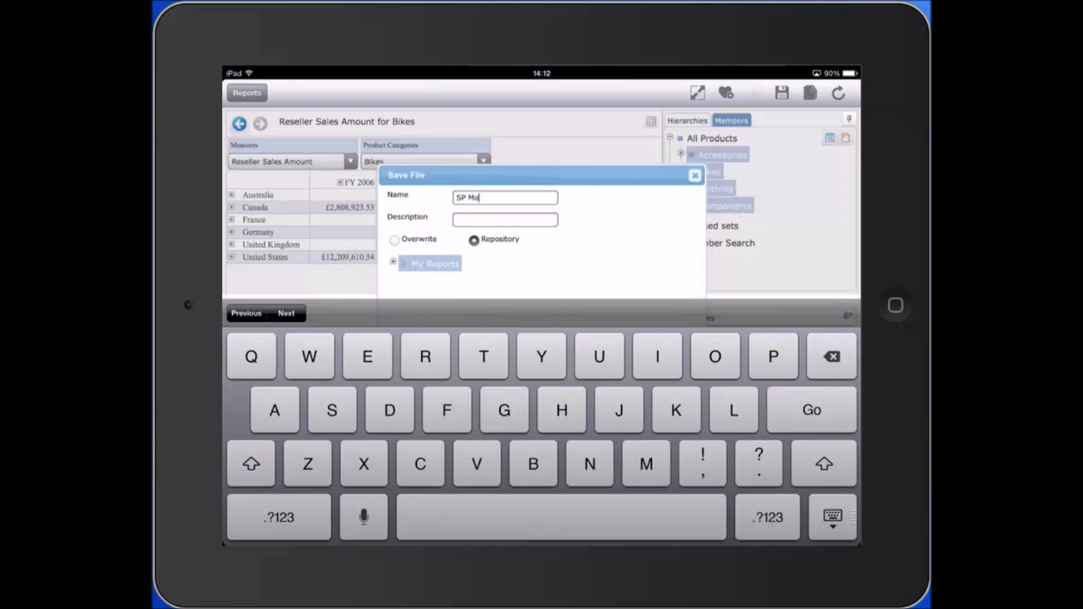
{"action": "type", "text": "bile"}
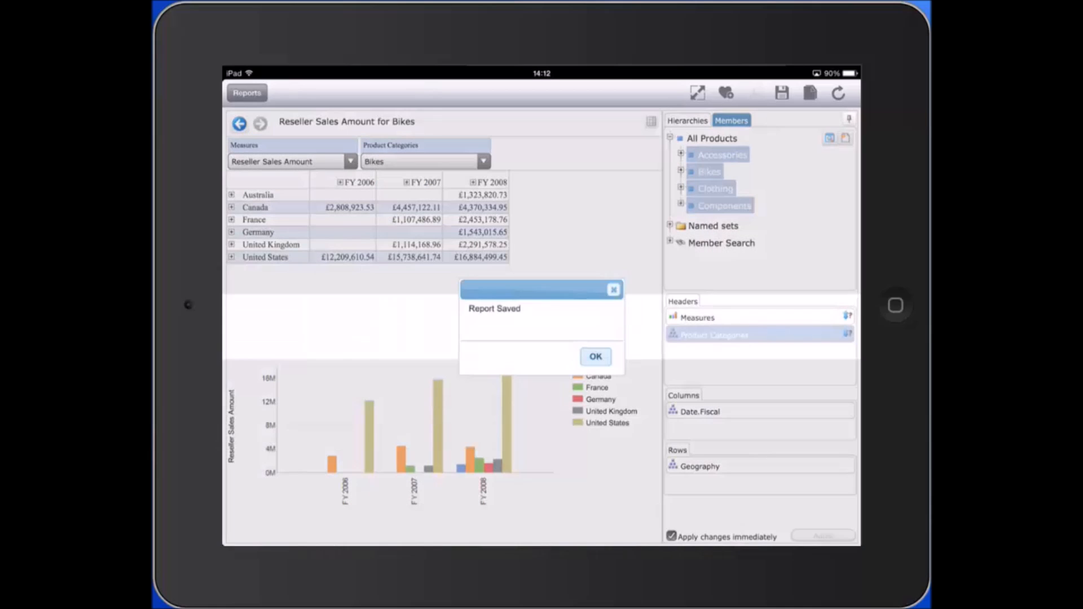
{"action": "left_click", "coordinate": [596, 356]}
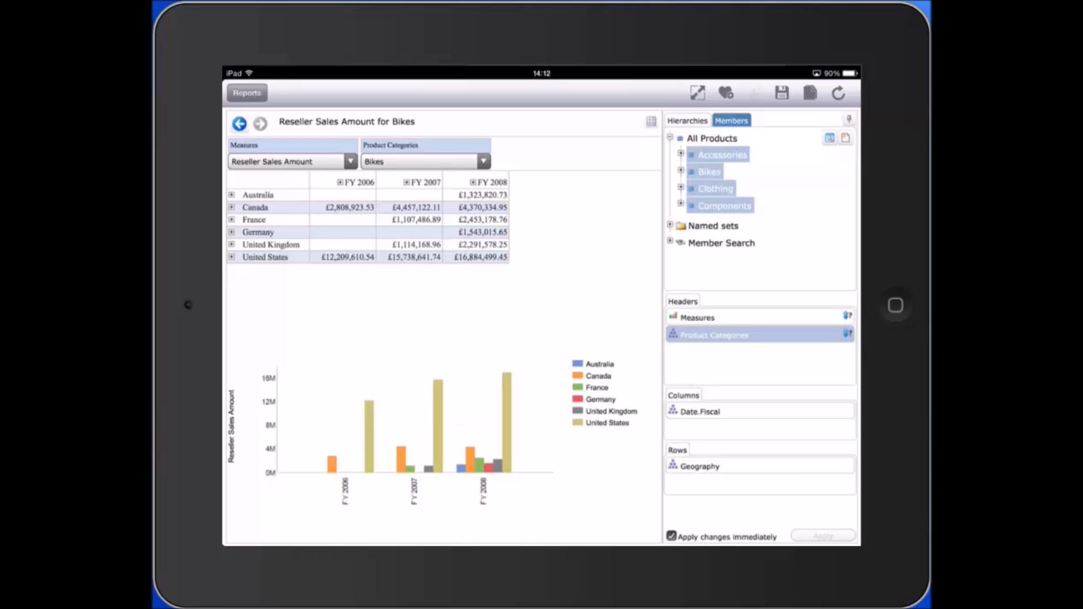
Reopen the saved SP Mobile report from the reports list
{"action": "left_click", "coordinate": [246, 92]}
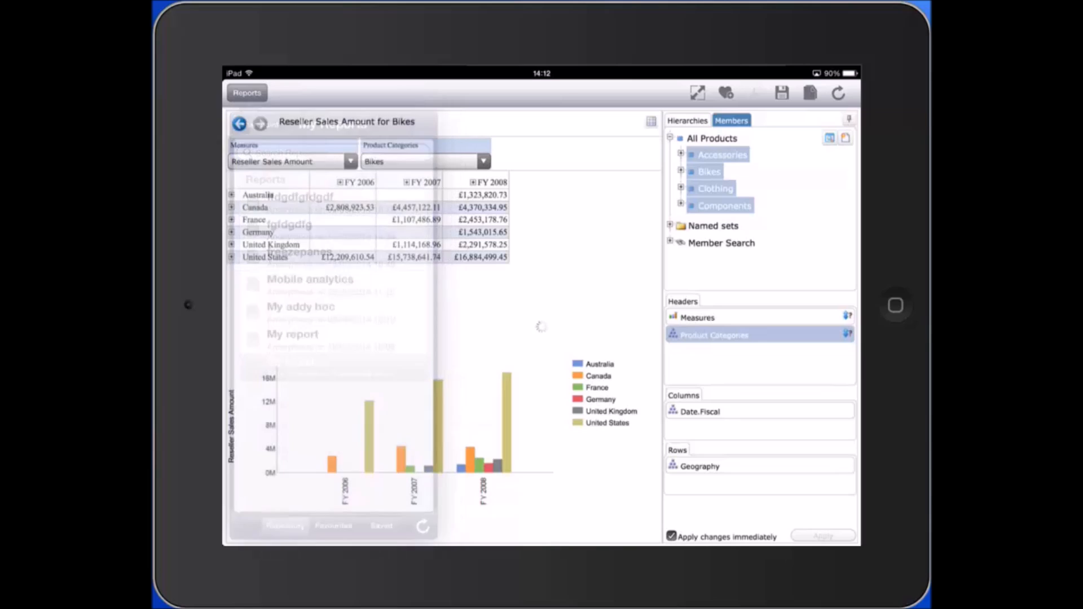
{"action": "left_click", "coordinate": [687, 120]}
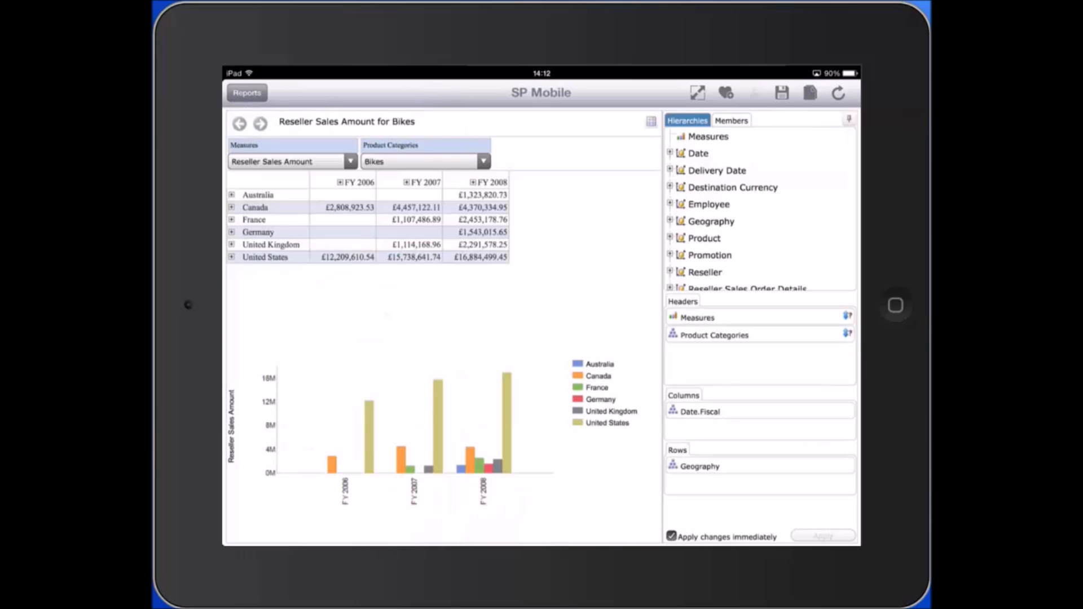